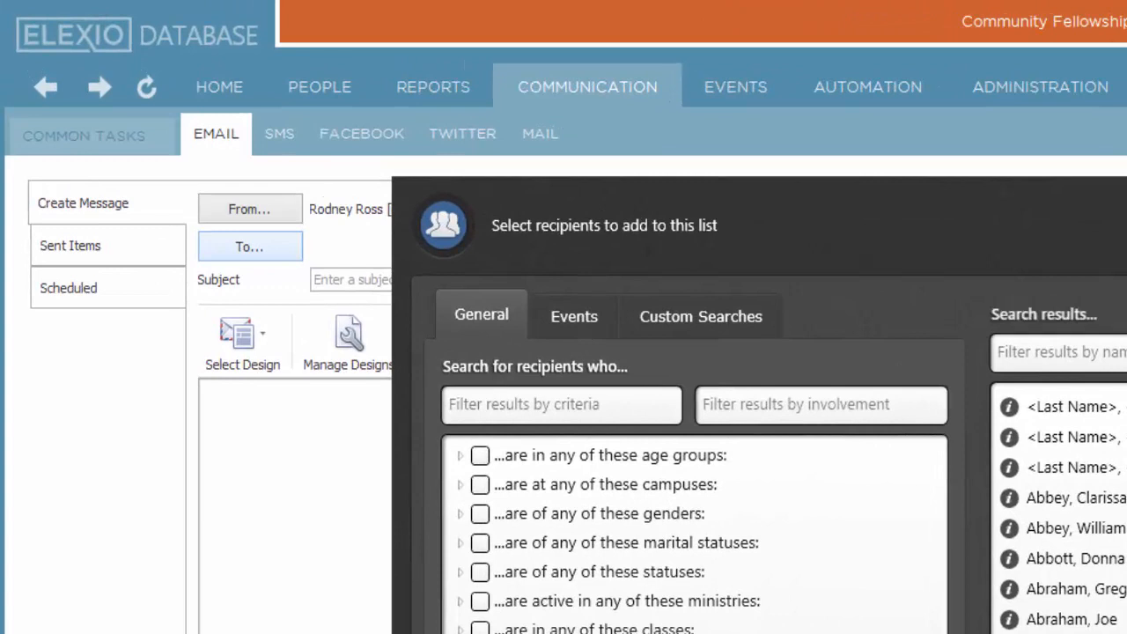
{"action": "mouse_move", "coordinate": [854, 604]}
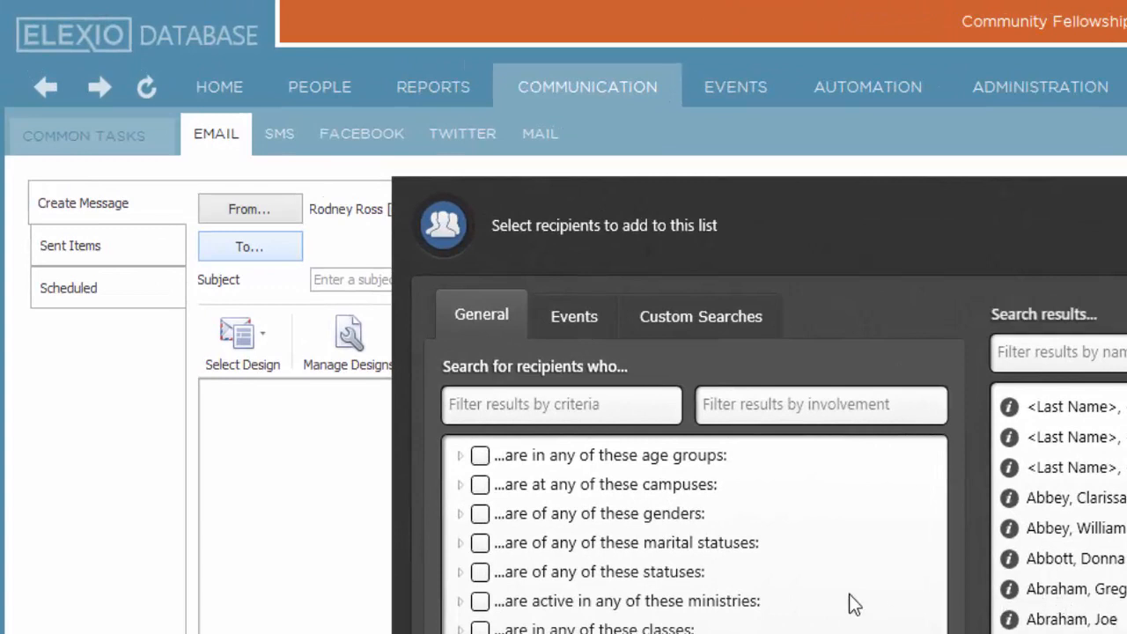
{"action": "mouse_move", "coordinate": [827, 606]}
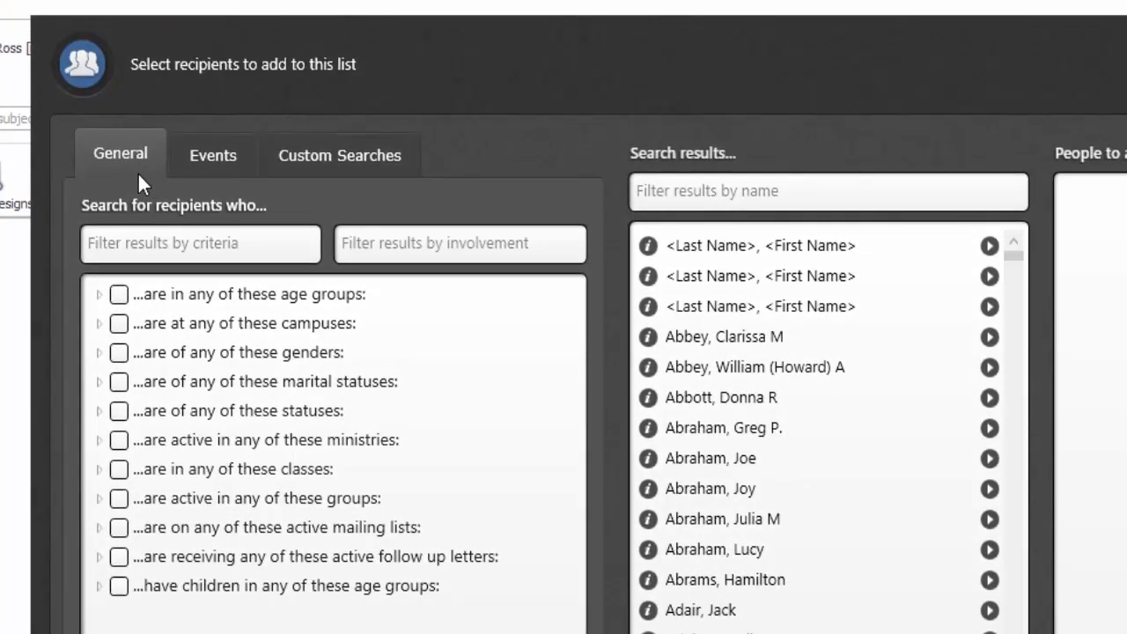
{"action": "mouse_move", "coordinate": [117, 179]}
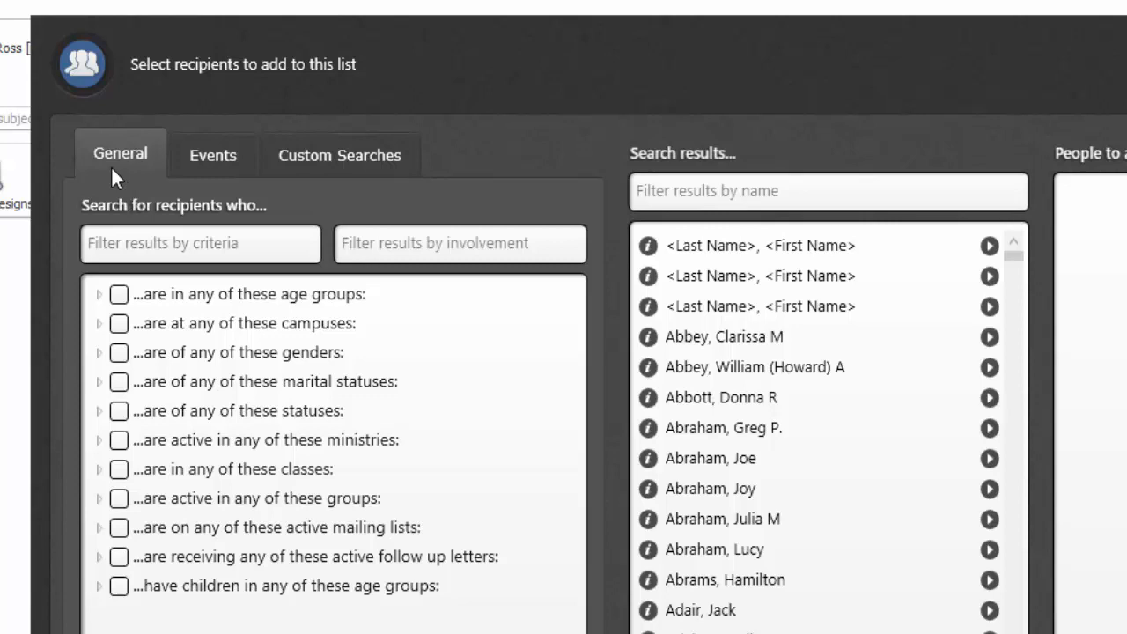
{"action": "mouse_move", "coordinate": [312, 337]}
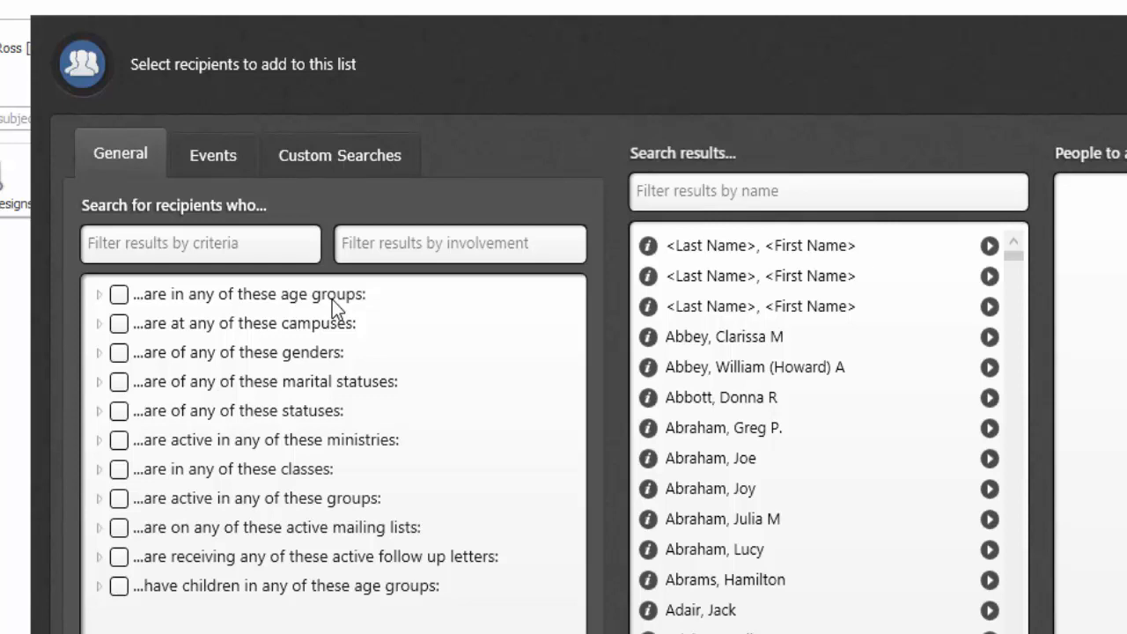
{"action": "mouse_move", "coordinate": [378, 457]}
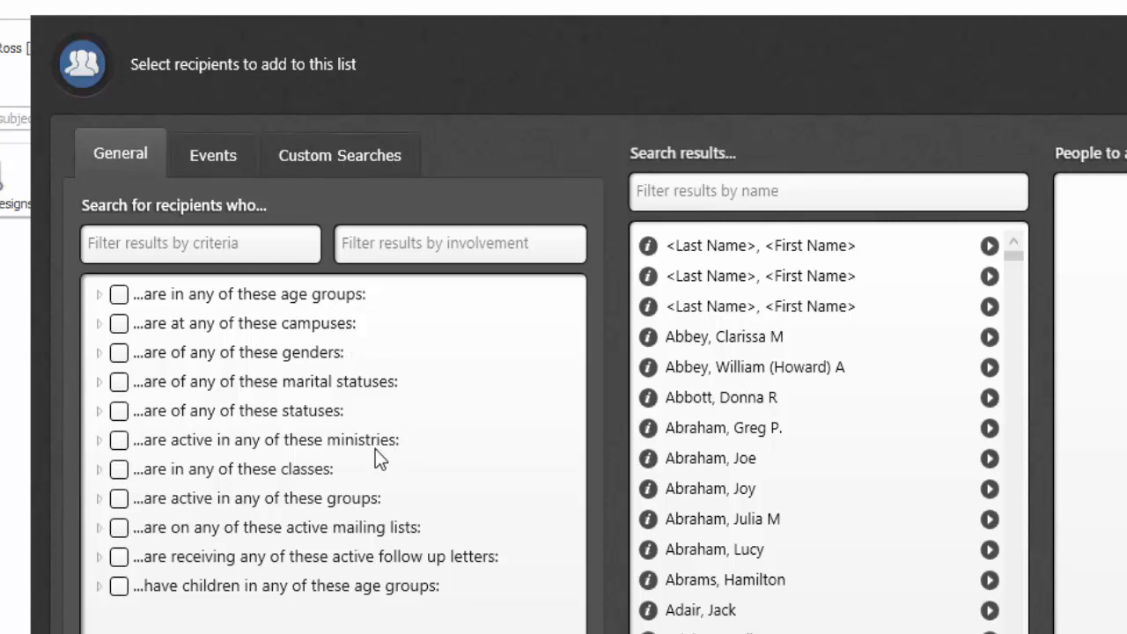
{"action": "mouse_move", "coordinate": [344, 513]}
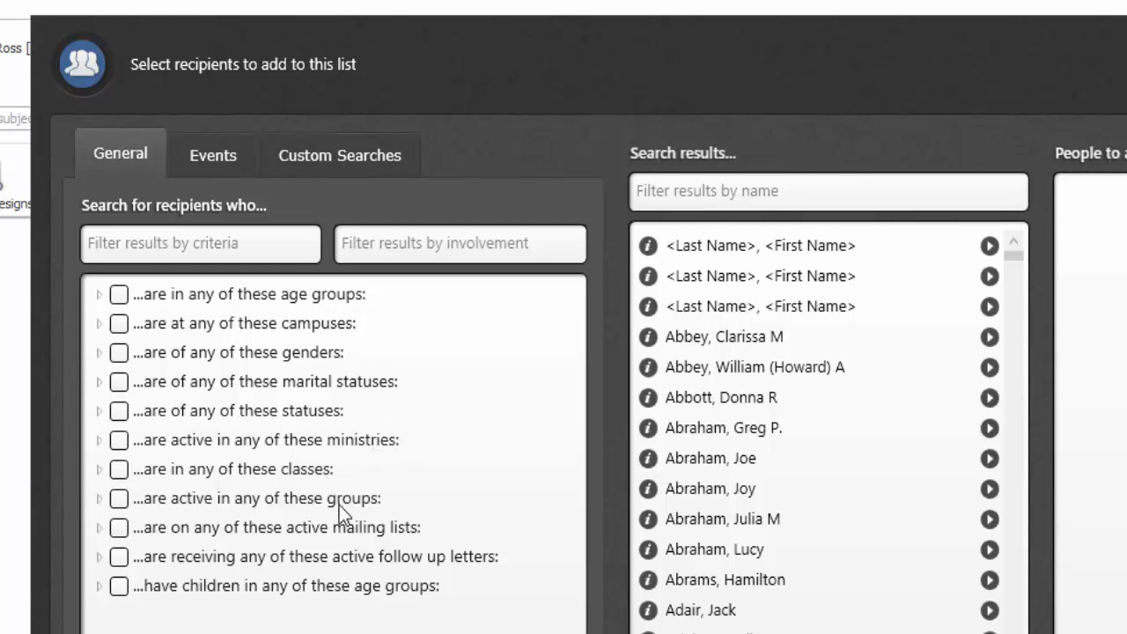
{"action": "mouse_move", "coordinate": [351, 465]}
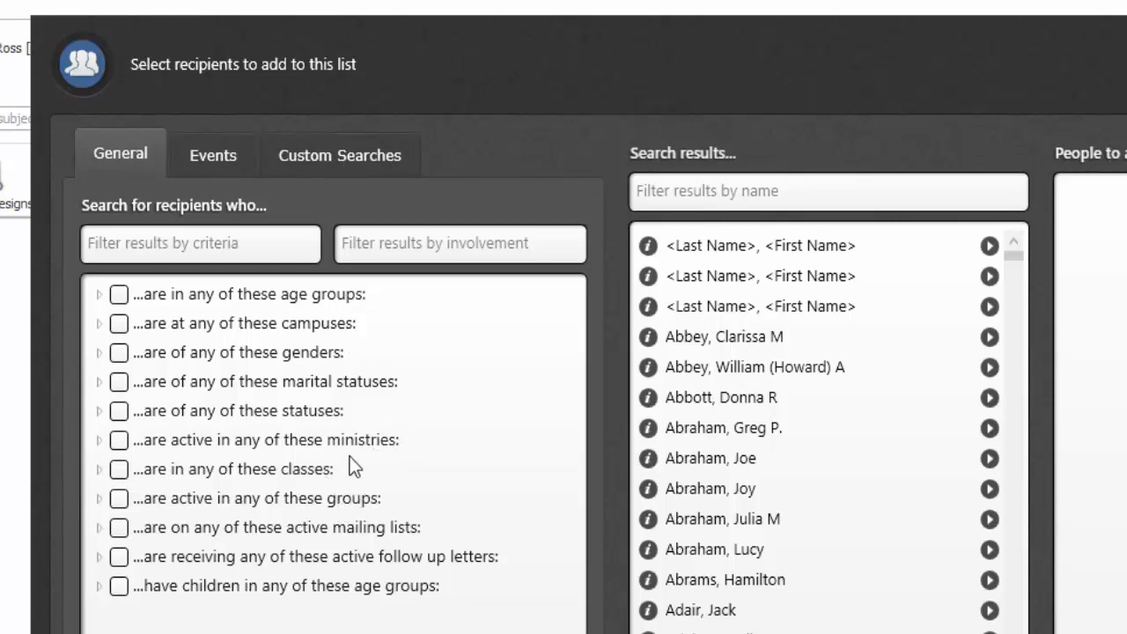
{"action": "mouse_move", "coordinate": [109, 457]}
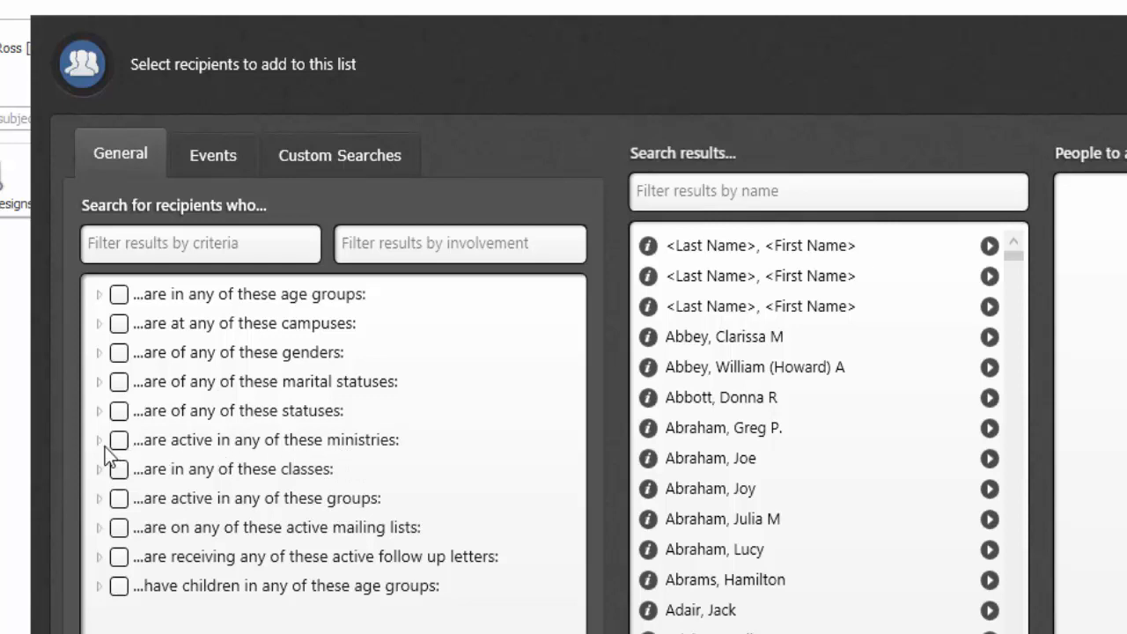
- Expand the 'active in any of these ministries' filter and scroll to Drama Team
{"action": "left_click", "coordinate": [100, 439]}
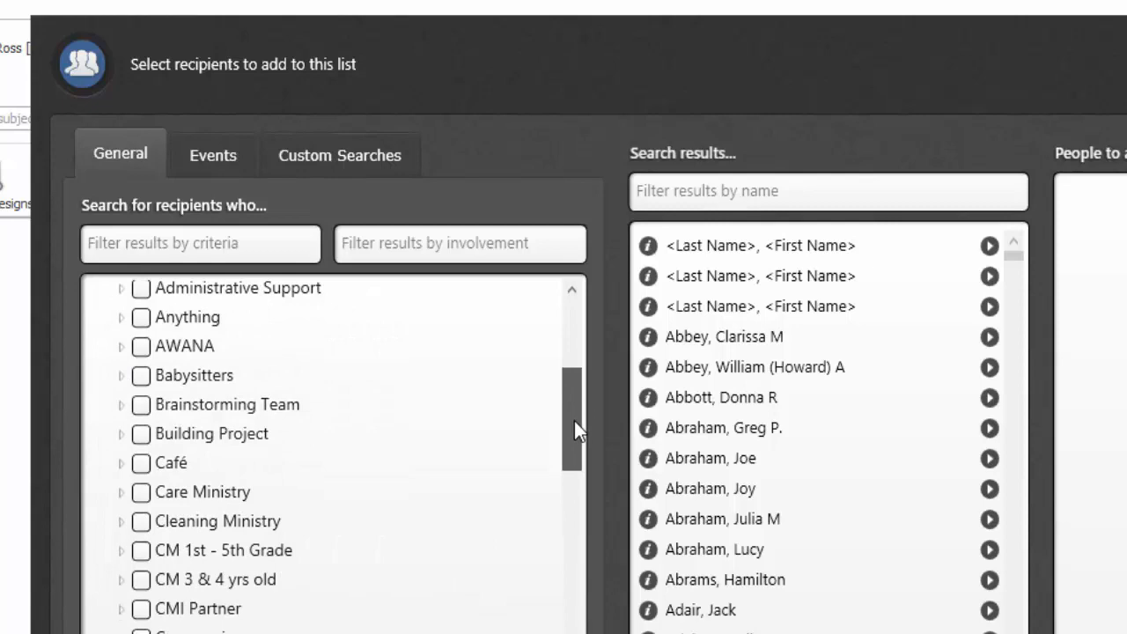
{"action": "scroll", "scroll_direction": "down", "scroll_amount": 3}
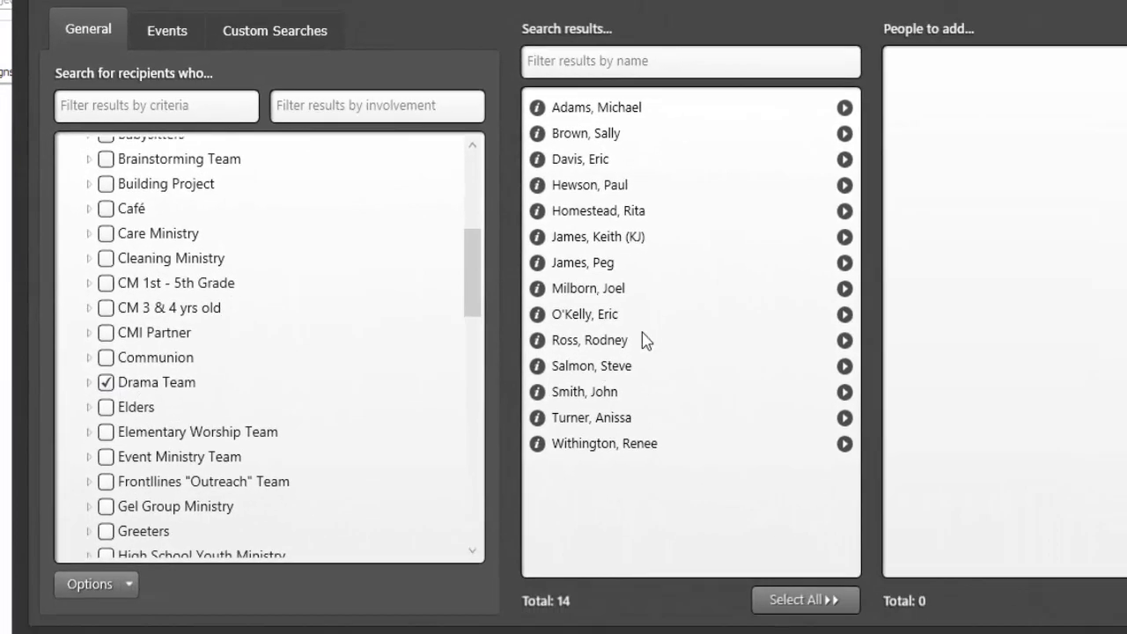
{"action": "mouse_move", "coordinate": [590, 133]}
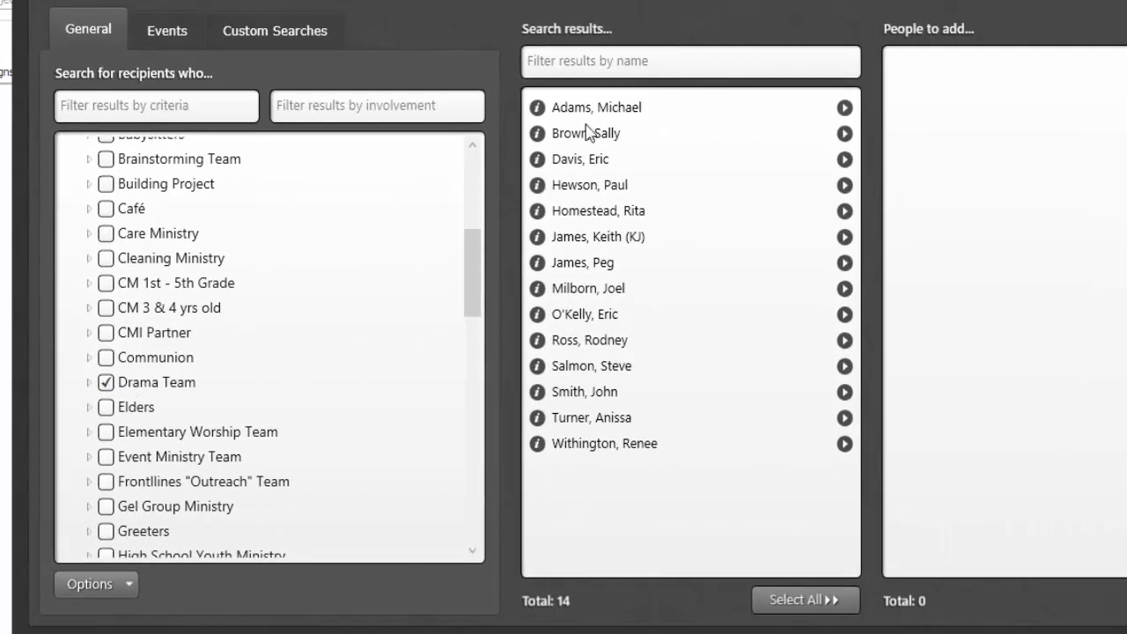
{"action": "mouse_move", "coordinate": [258, 413]}
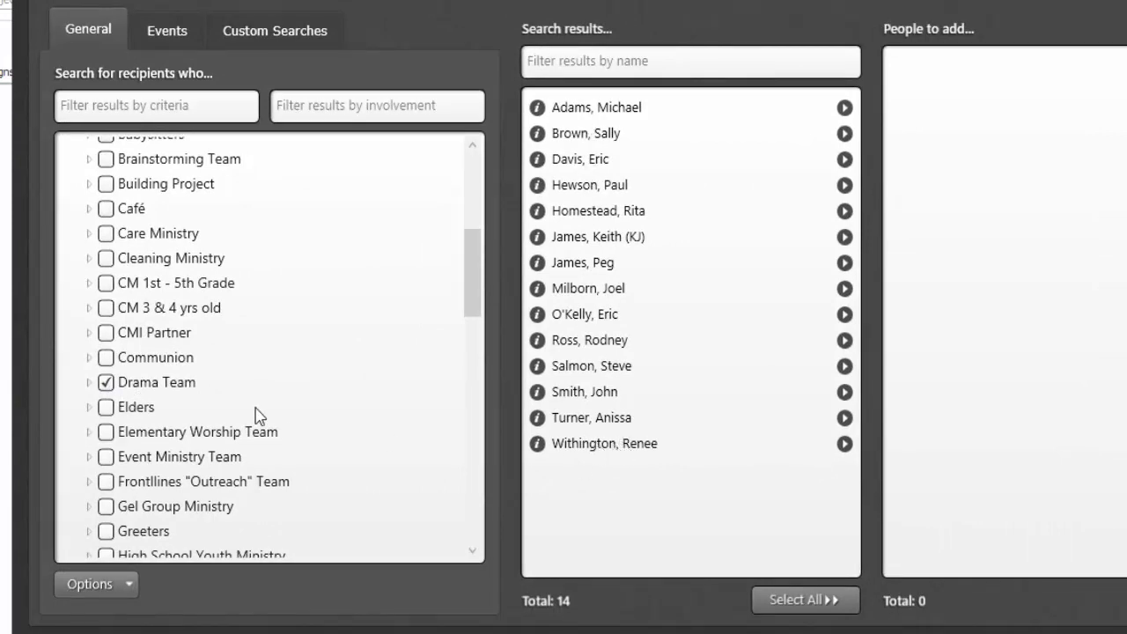
{"action": "mouse_move", "coordinate": [93, 394]}
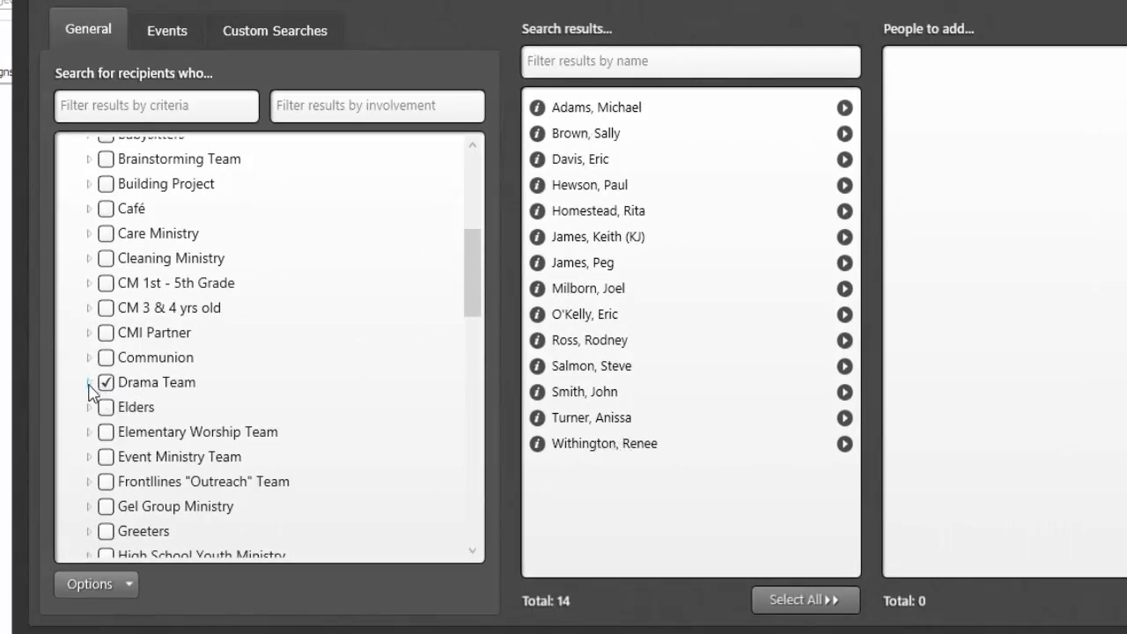
- Expand Drama Team's roles and untick Interested and Helper, leaving 10 results
{"action": "left_click", "coordinate": [89, 387]}
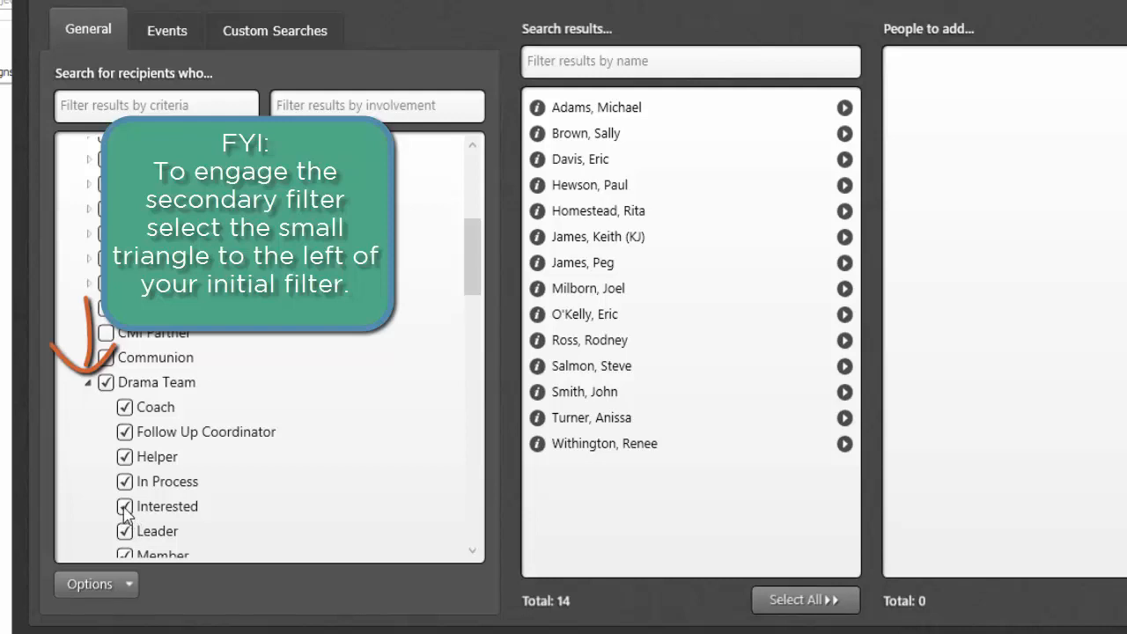
{"action": "left_click", "coordinate": [124, 506]}
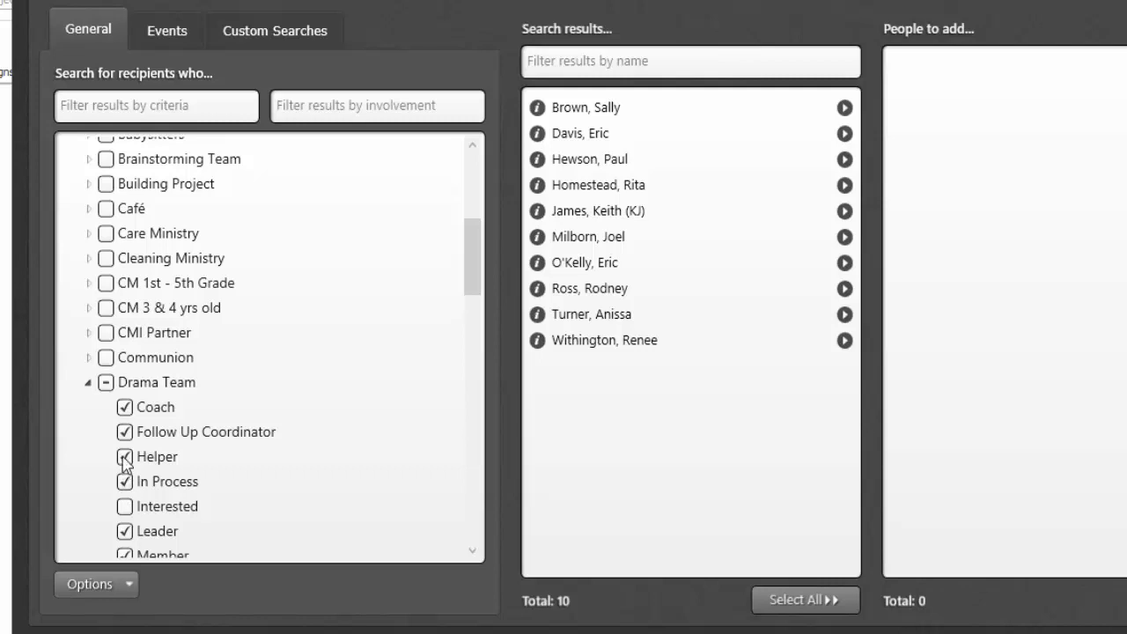
{"action": "left_click", "coordinate": [124, 456]}
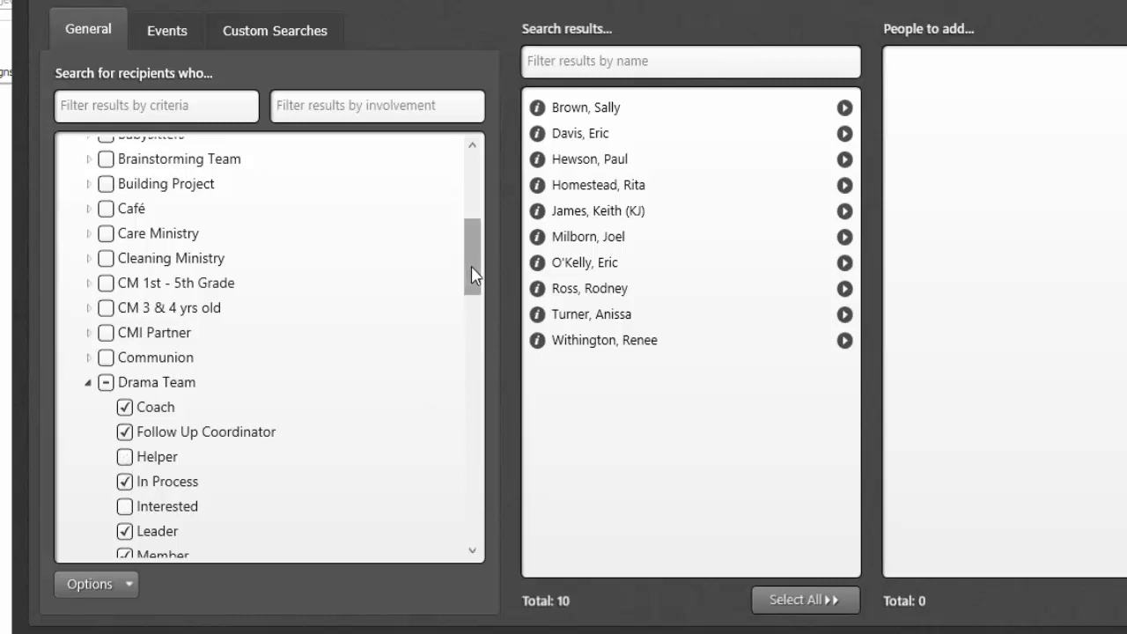
{"action": "scroll", "scroll_direction": "down", "scroll_amount": 3}
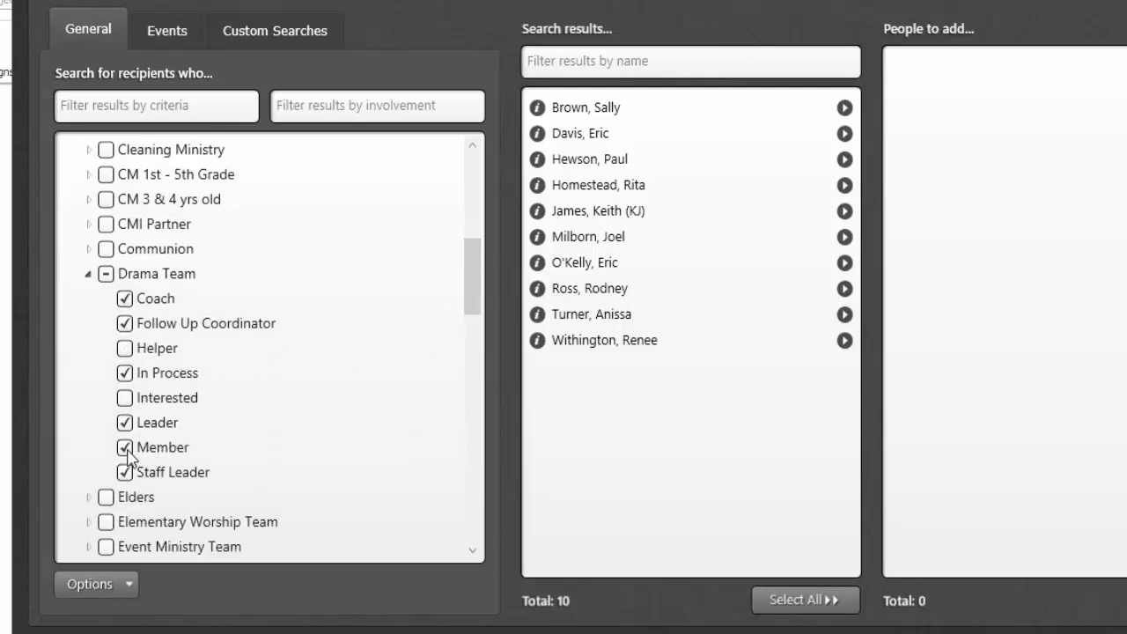
{"action": "left_click", "coordinate": [124, 447]}
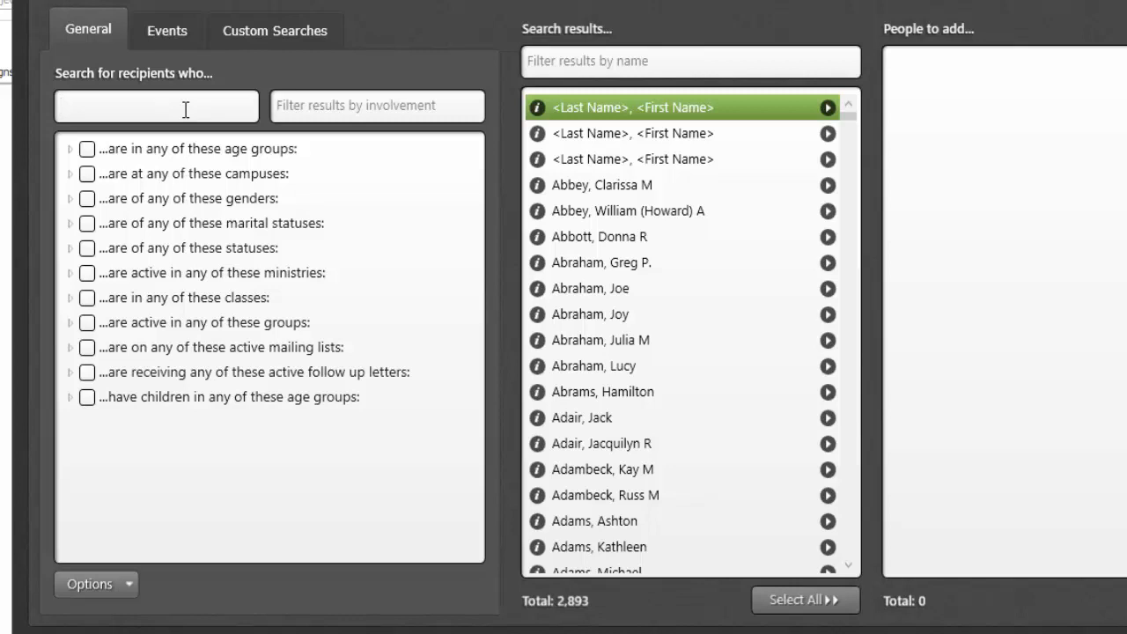
{"action": "mouse_move", "coordinate": [227, 115]}
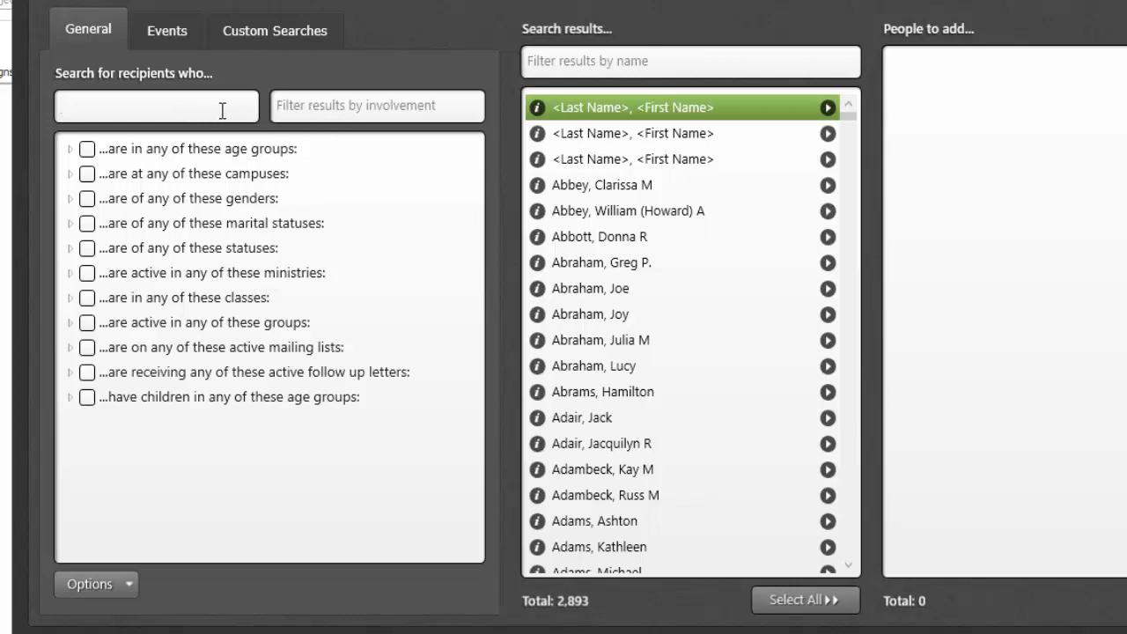
- Filter the criteria tree with 'york' to list York Campus and York life groups
{"action": "type", "text": "york"}
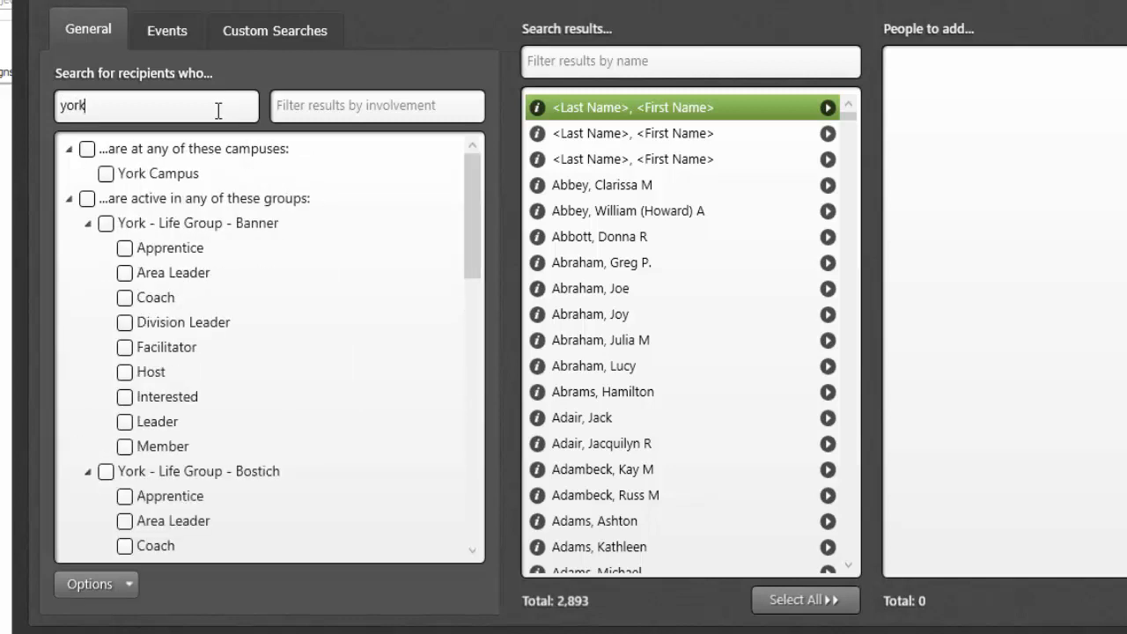
{"action": "mouse_move", "coordinate": [146, 194]}
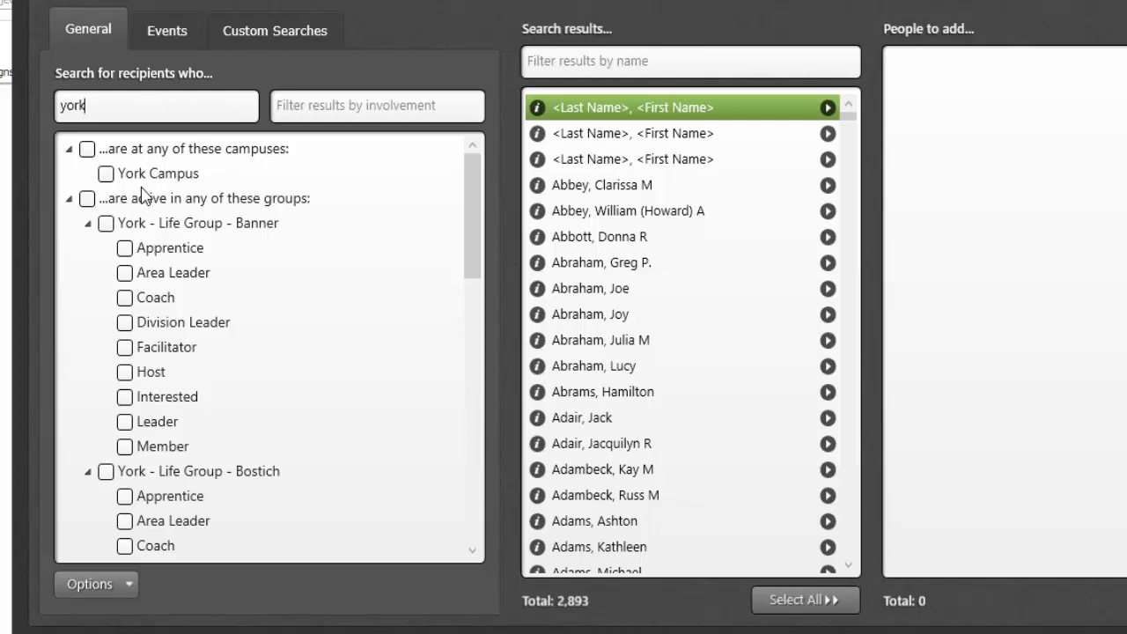
{"action": "mouse_move", "coordinate": [106, 169]}
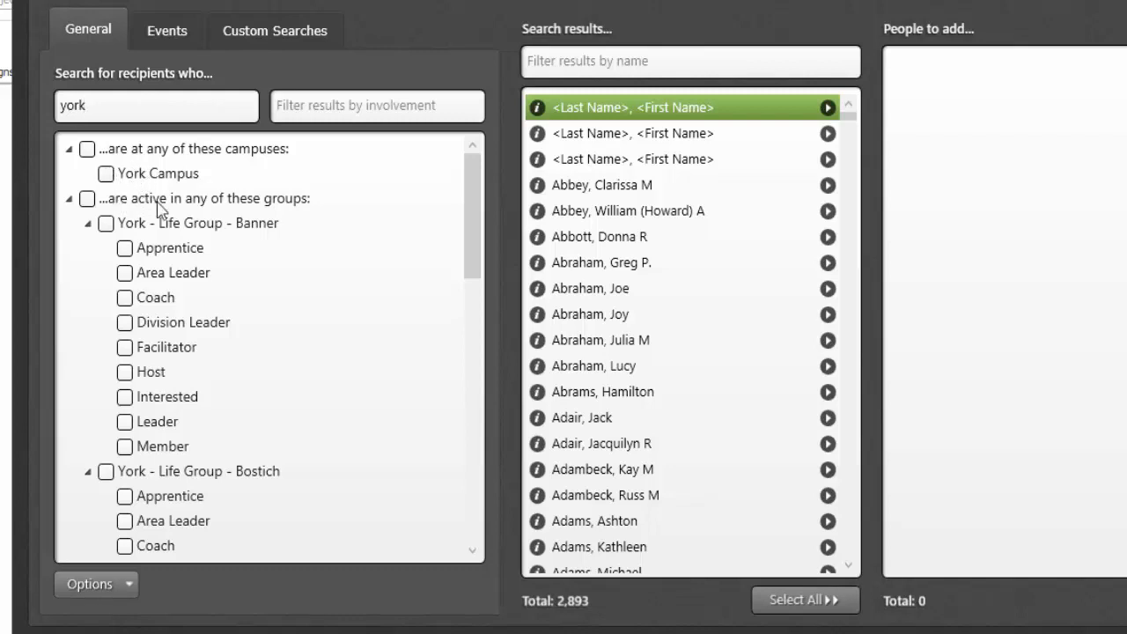
{"action": "mouse_move", "coordinate": [221, 219]}
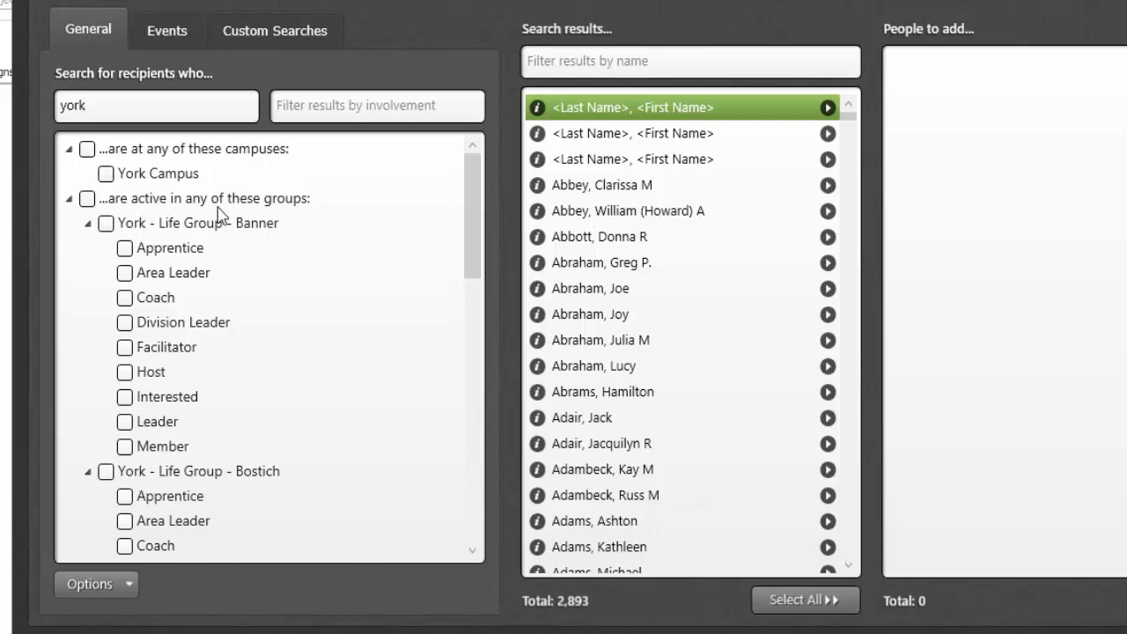
{"action": "mouse_move", "coordinate": [143, 236]}
{"action": "type", "text": " life"}
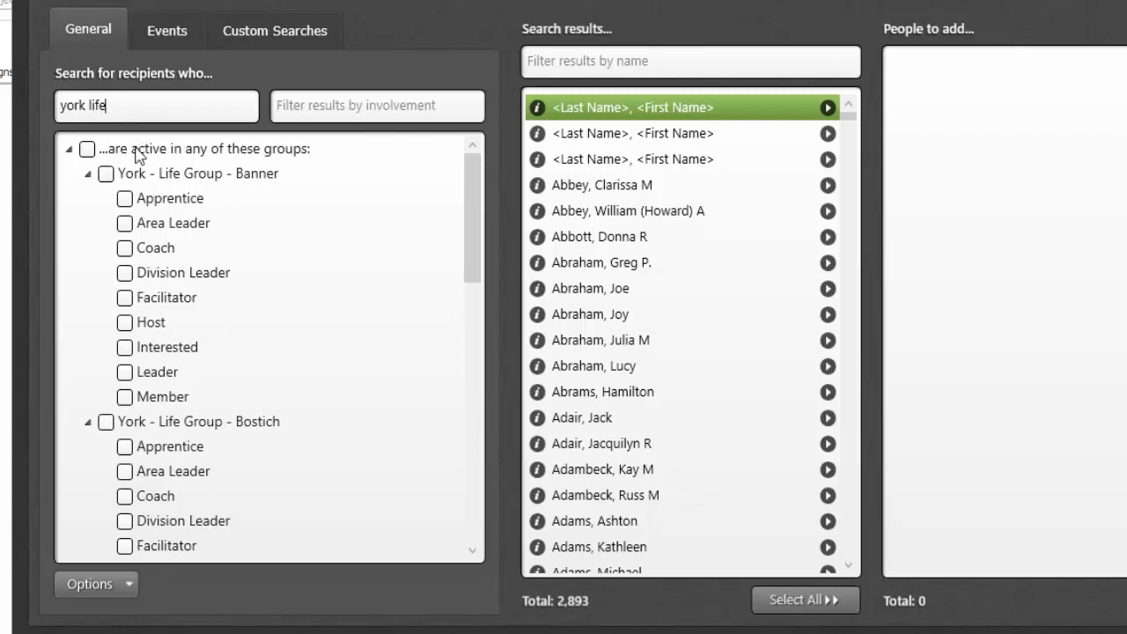
{"action": "mouse_move", "coordinate": [152, 198]}
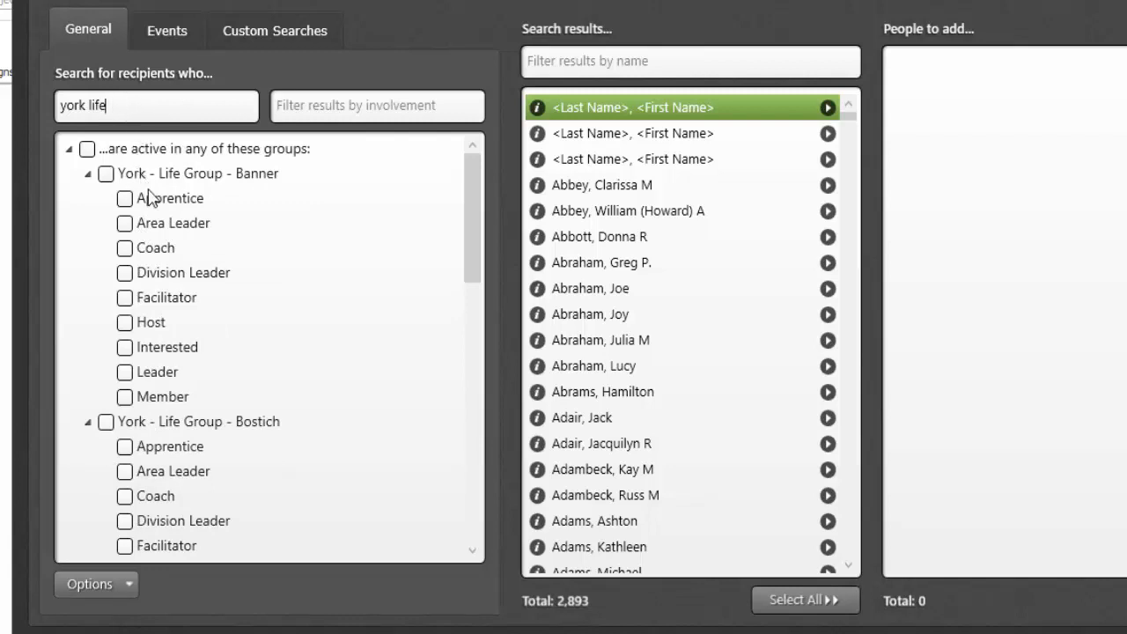
{"action": "mouse_move", "coordinate": [172, 187]}
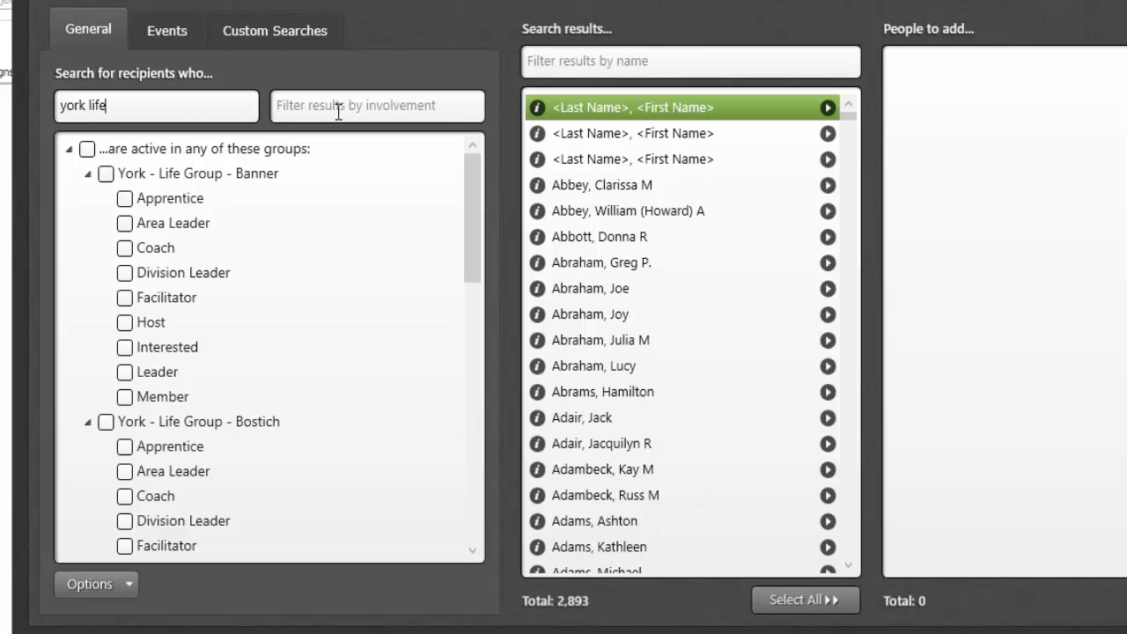
- Enter 'lea' in the involvement filter to show only Area Leader, Division Leader and Leader
{"action": "left_click", "coordinate": [376, 106]}
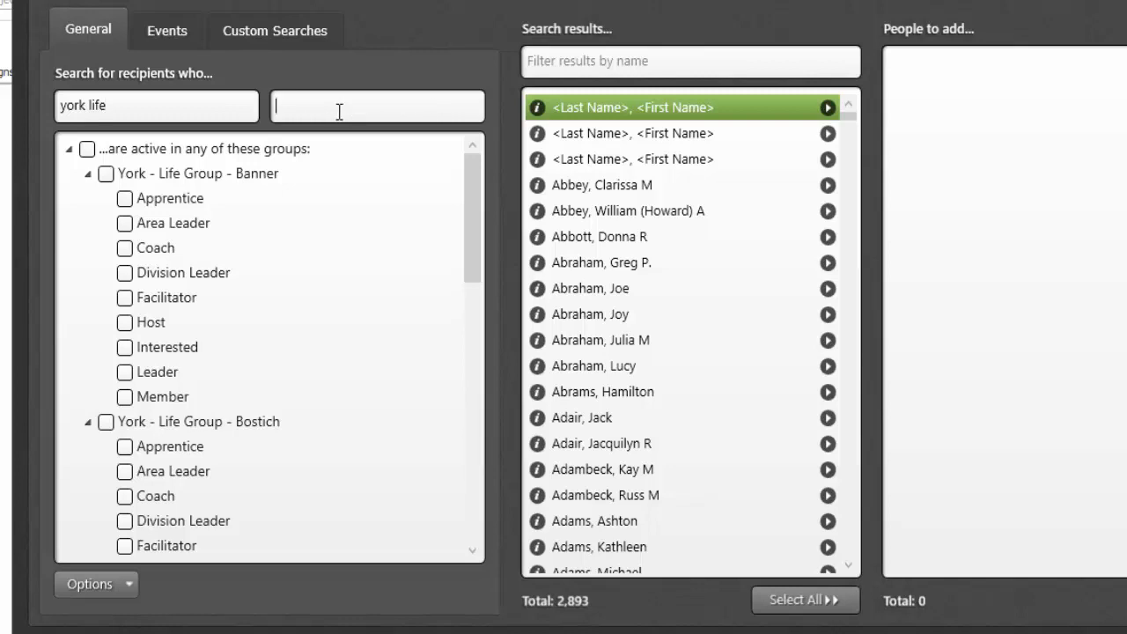
{"action": "type", "text": "leader"}
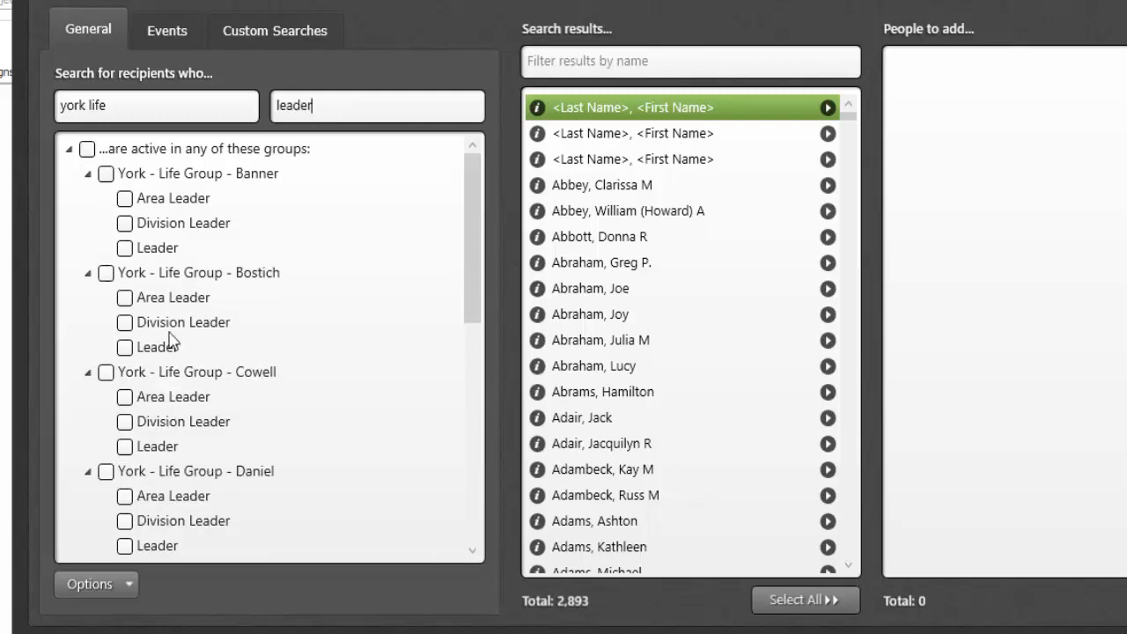
{"action": "mouse_move", "coordinate": [145, 187]}
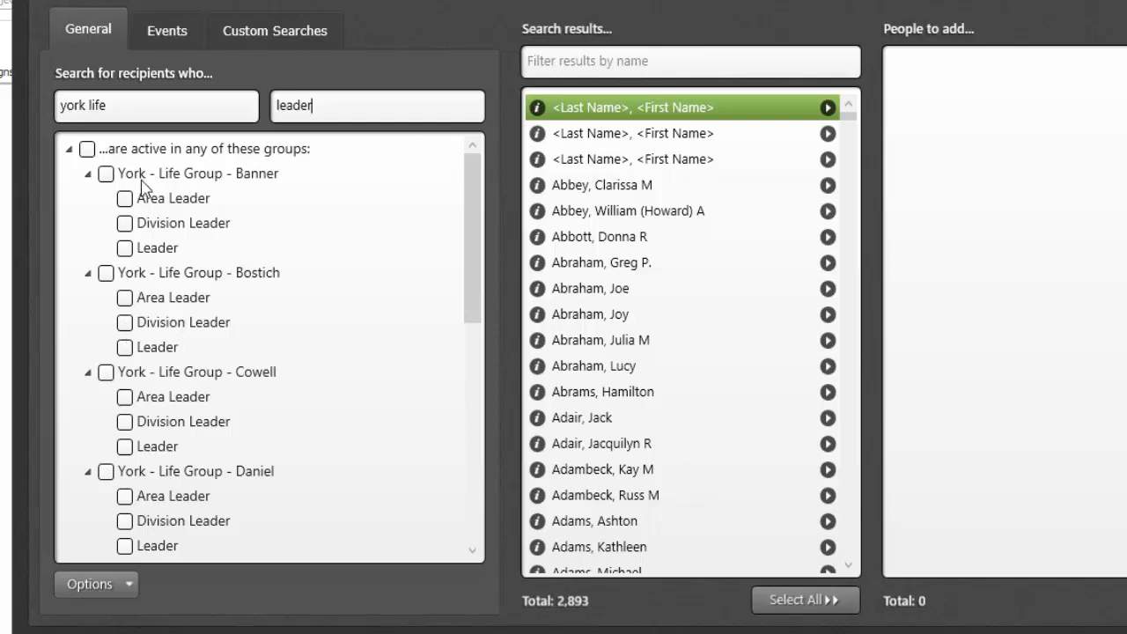
{"action": "mouse_move", "coordinate": [126, 105]}
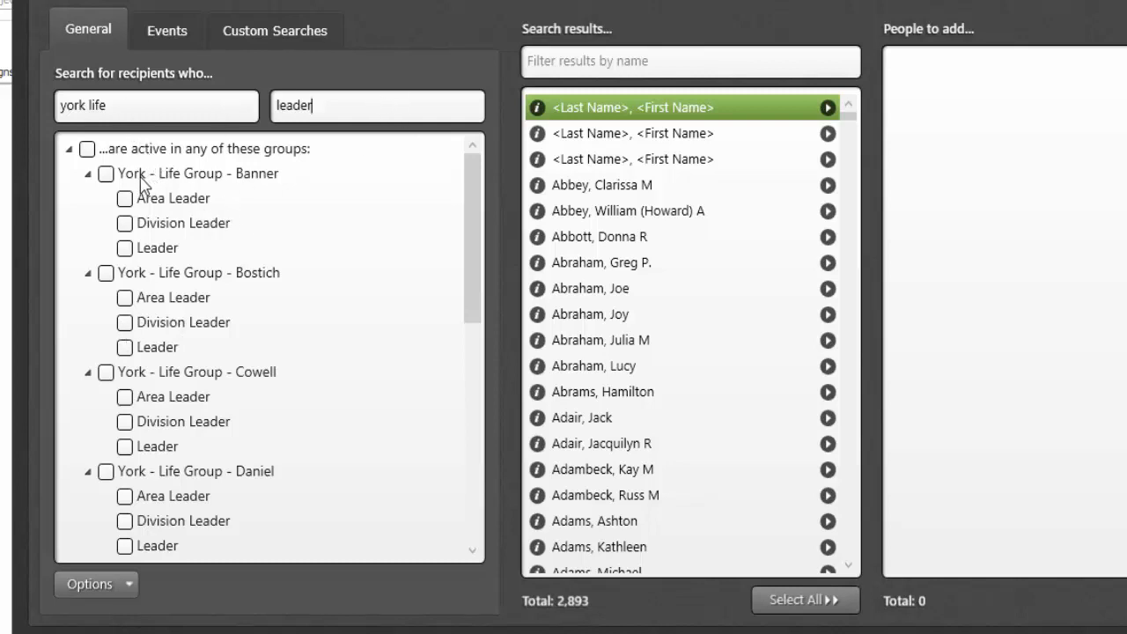
{"action": "mouse_move", "coordinate": [327, 113]}
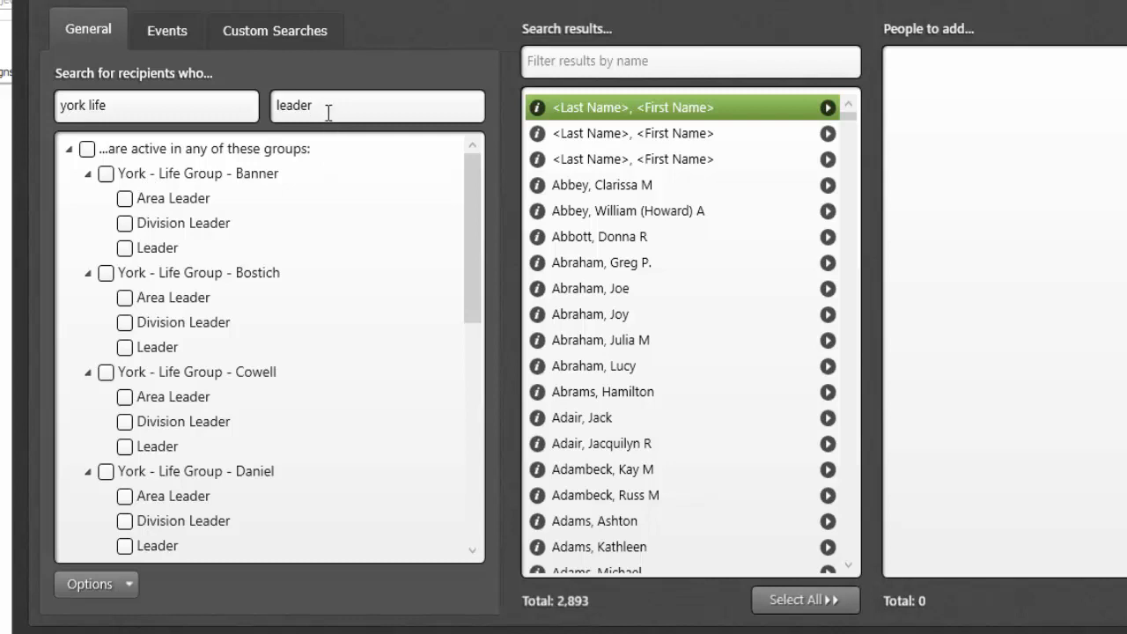
{"action": "mouse_move", "coordinate": [145, 224]}
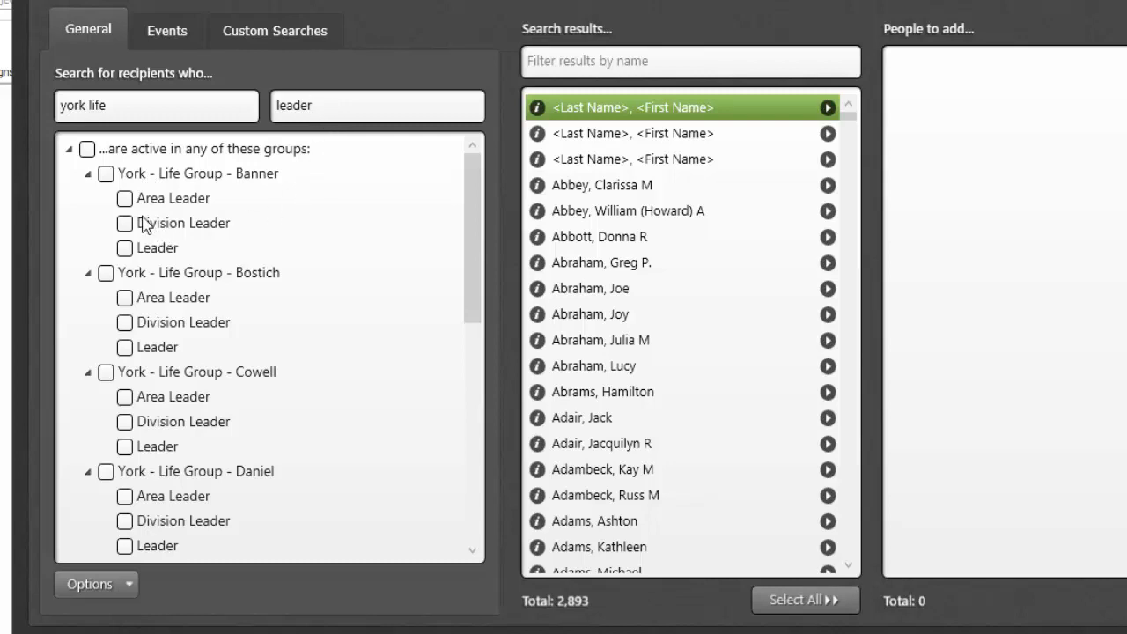
{"action": "left_click", "coordinate": [105, 173]}
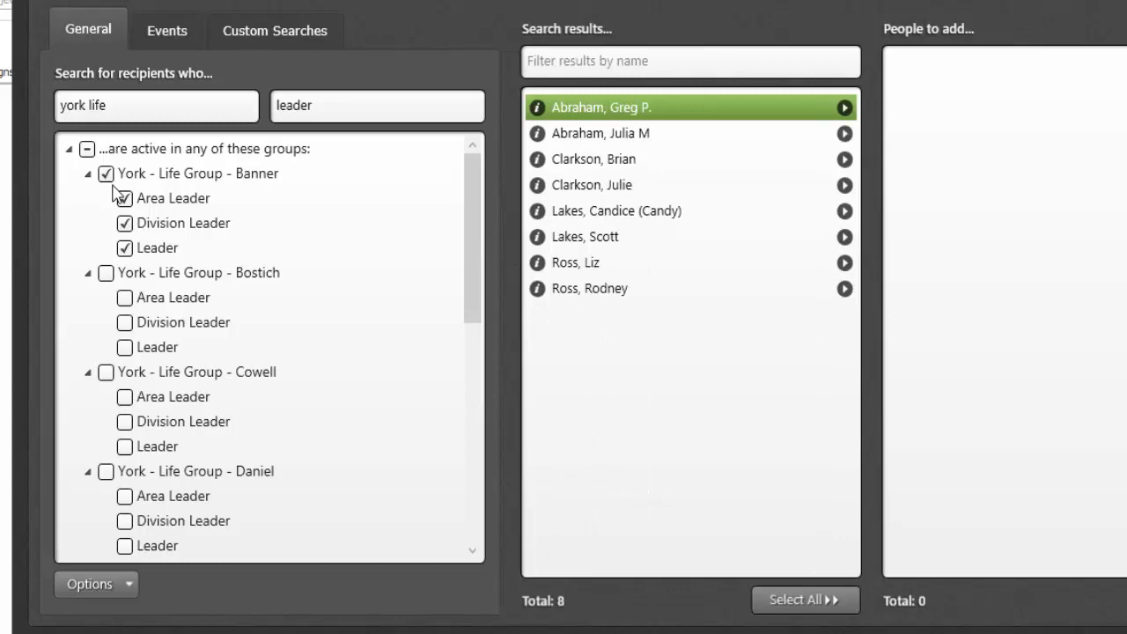
{"action": "left_click", "coordinate": [106, 272]}
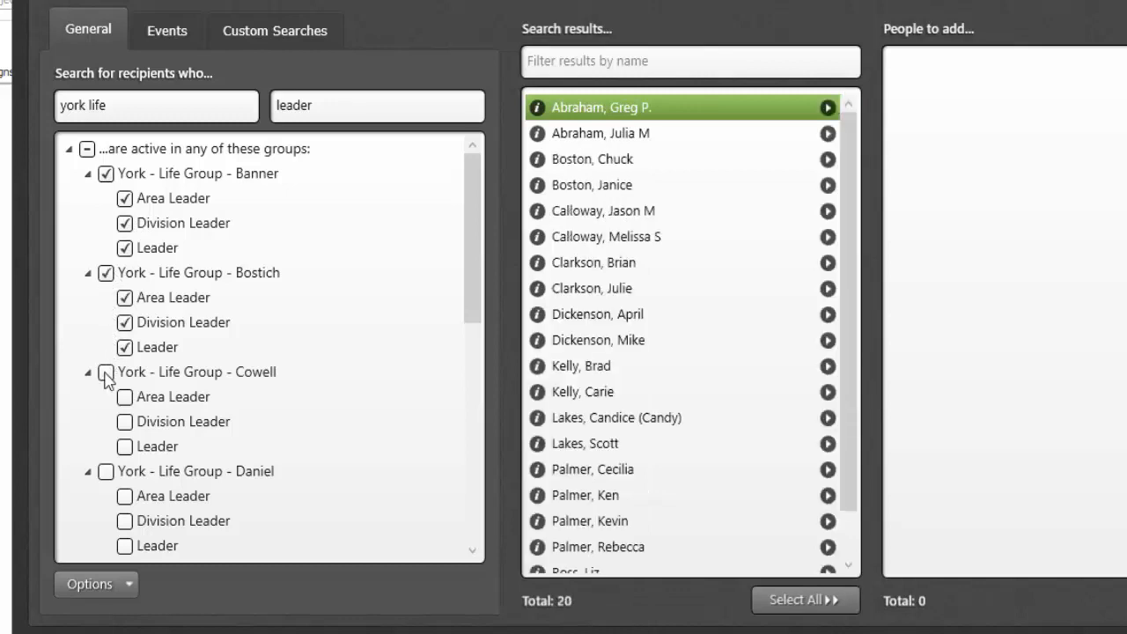
{"action": "left_click", "coordinate": [106, 372]}
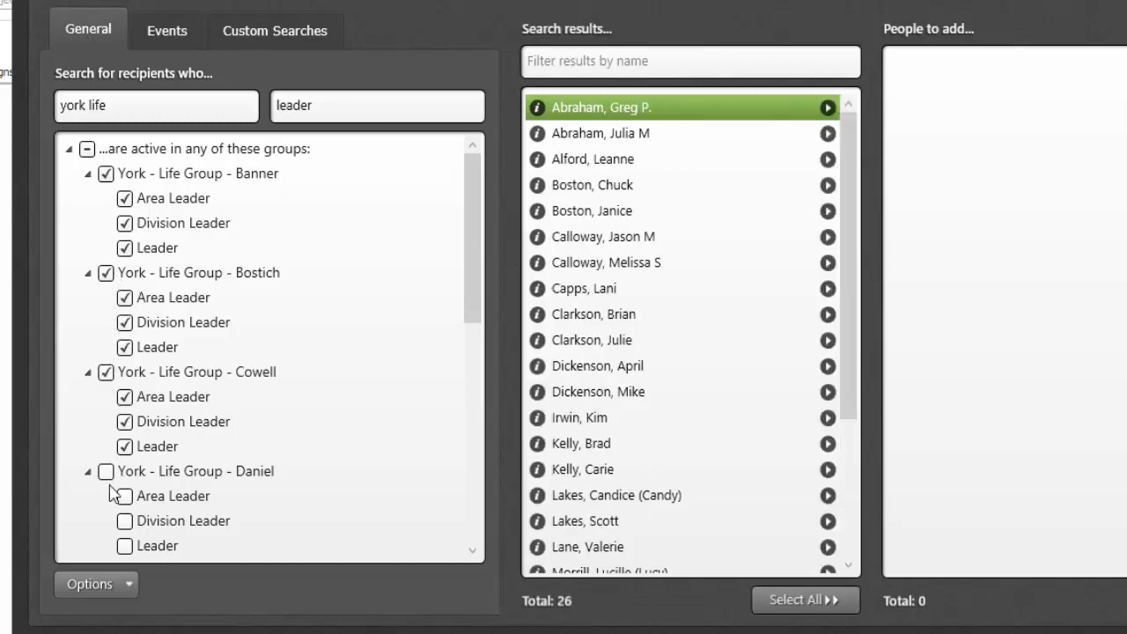
{"action": "left_click", "coordinate": [106, 472]}
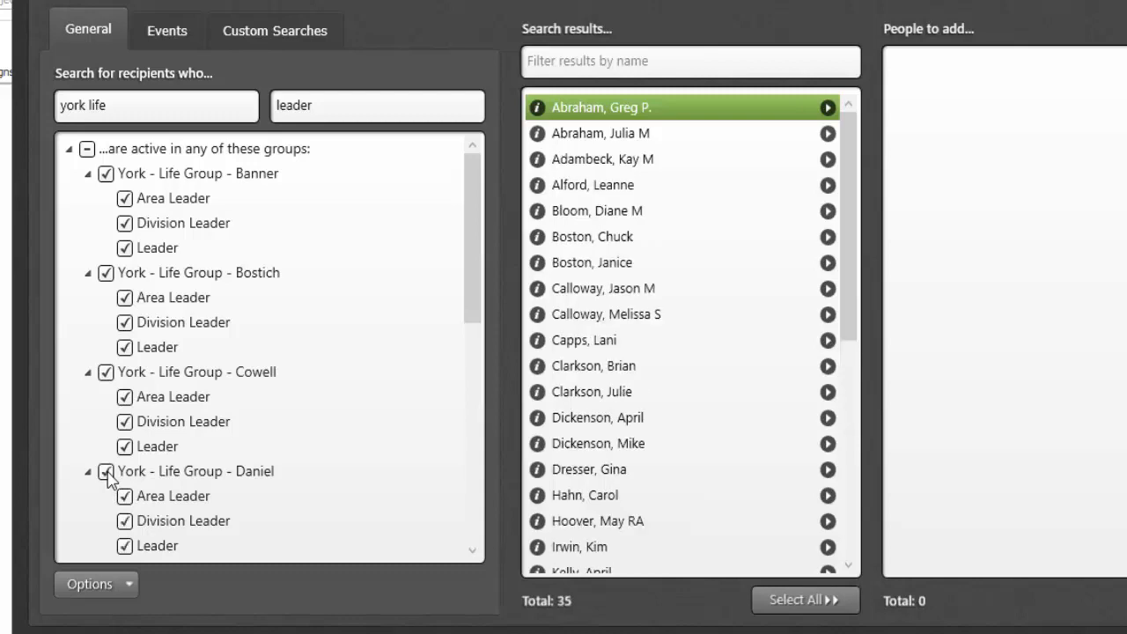
{"action": "mouse_move", "coordinate": [625, 443]}
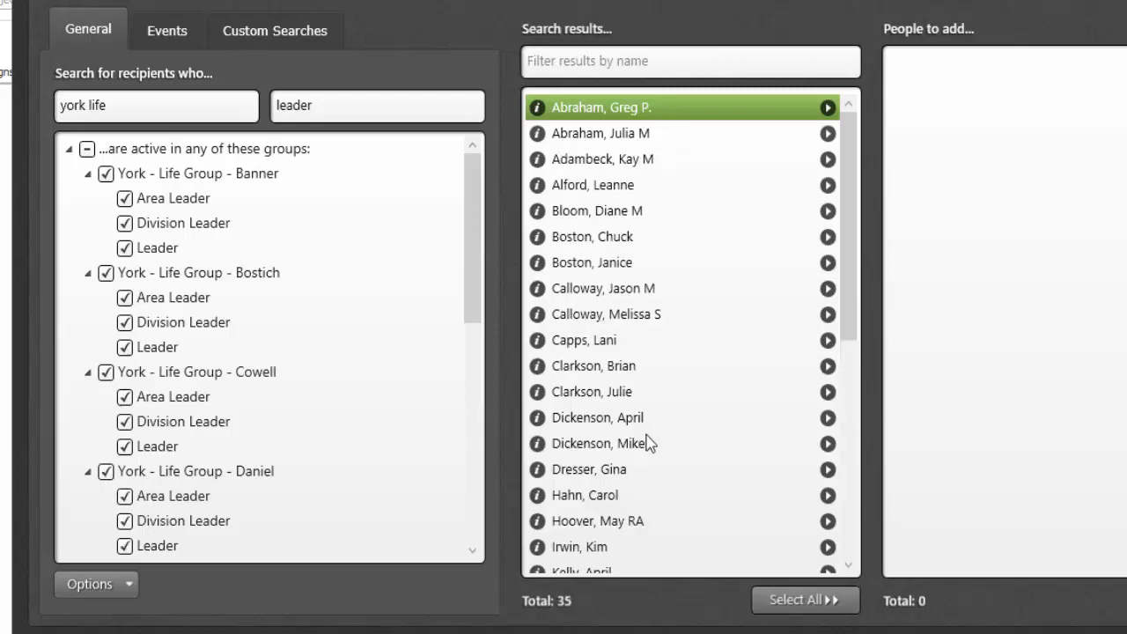
{"action": "mouse_move", "coordinate": [619, 427]}
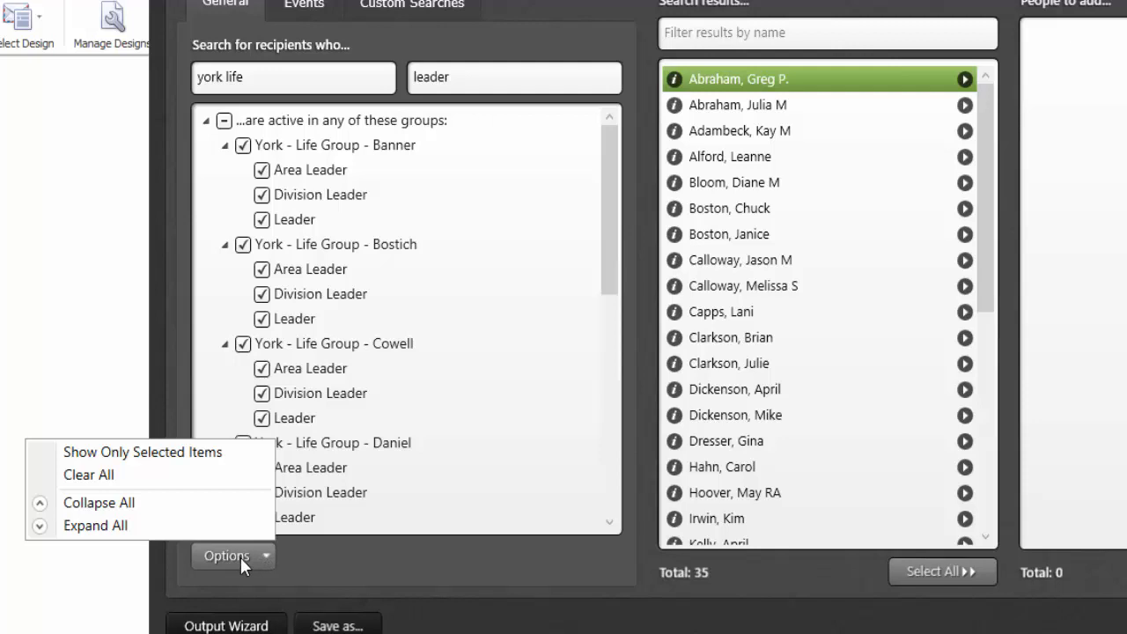
{"action": "mouse_move", "coordinate": [105, 475]}
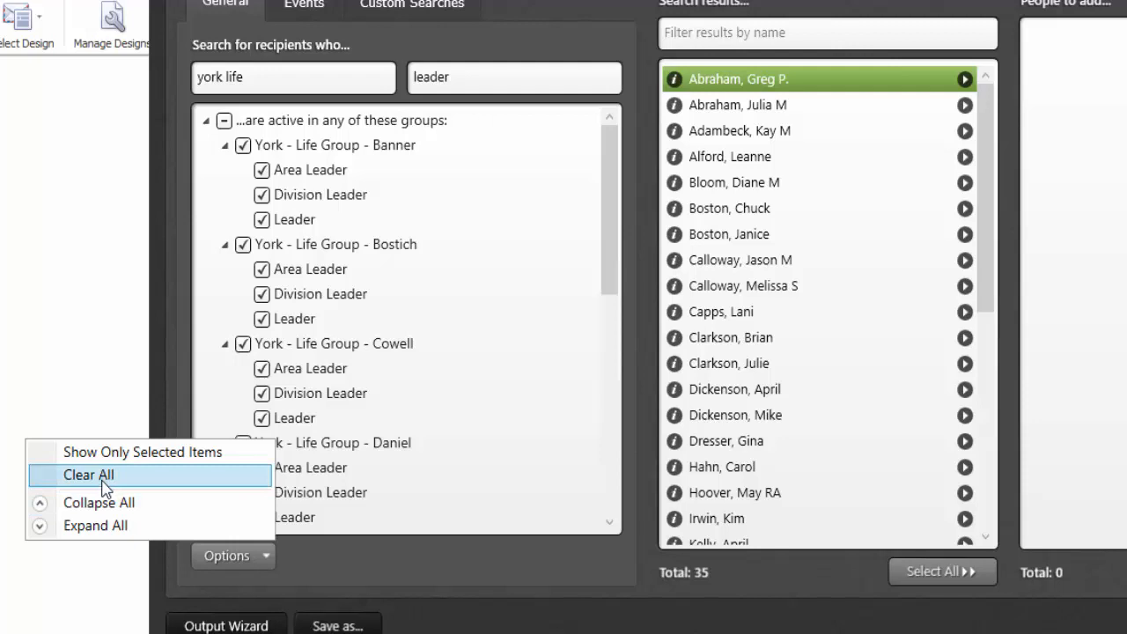
{"action": "mouse_move", "coordinate": [94, 525]}
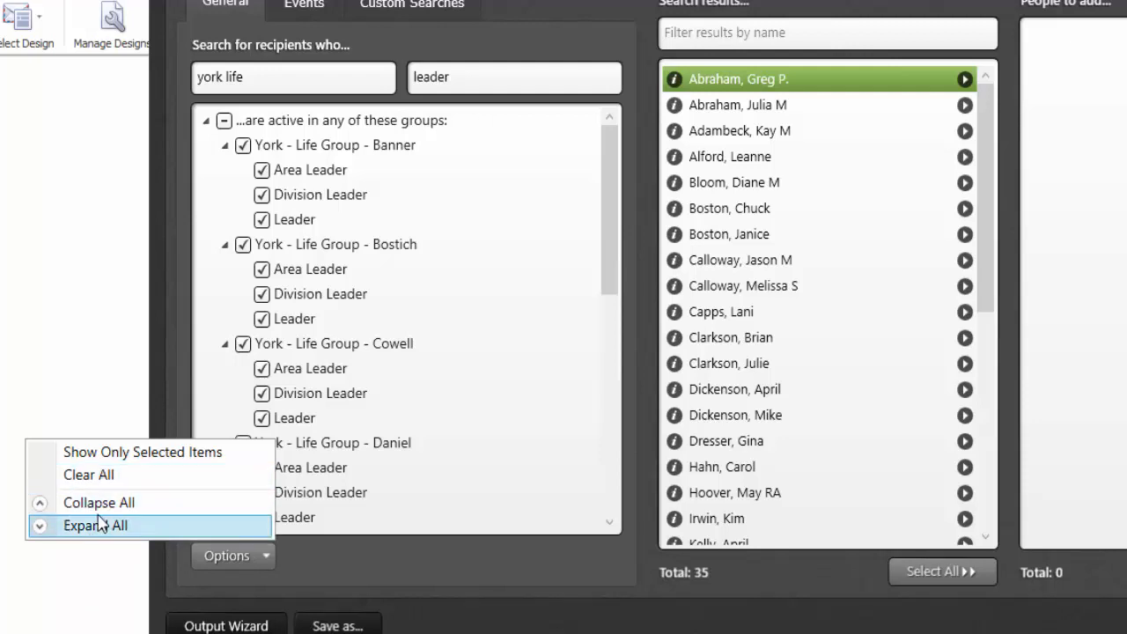
{"action": "mouse_move", "coordinate": [98, 503]}
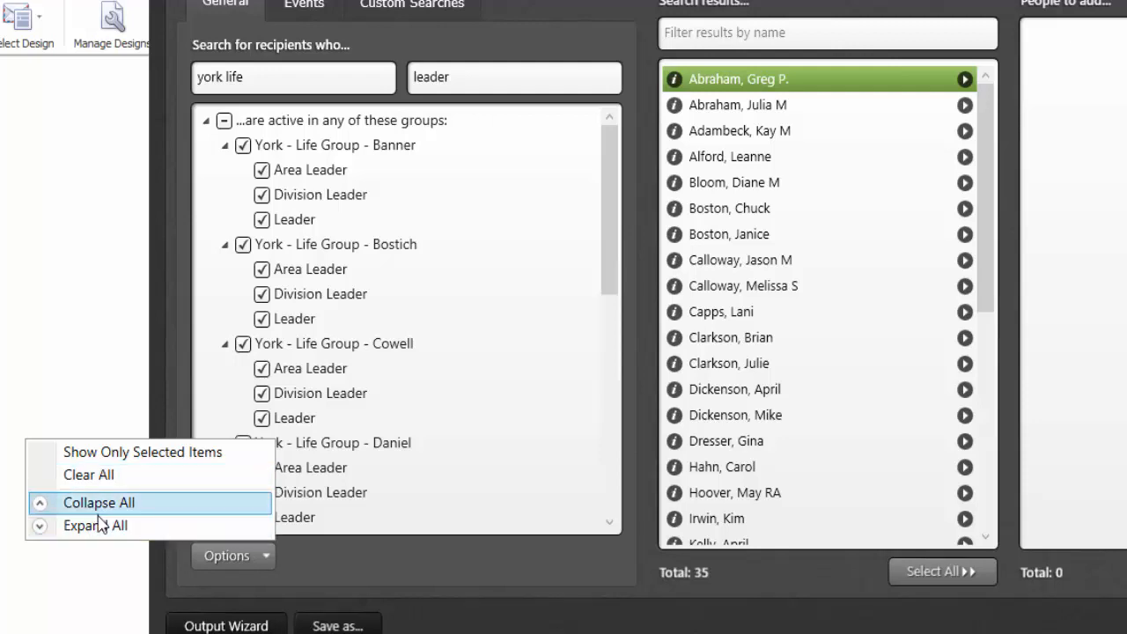
{"action": "mouse_move", "coordinate": [119, 502]}
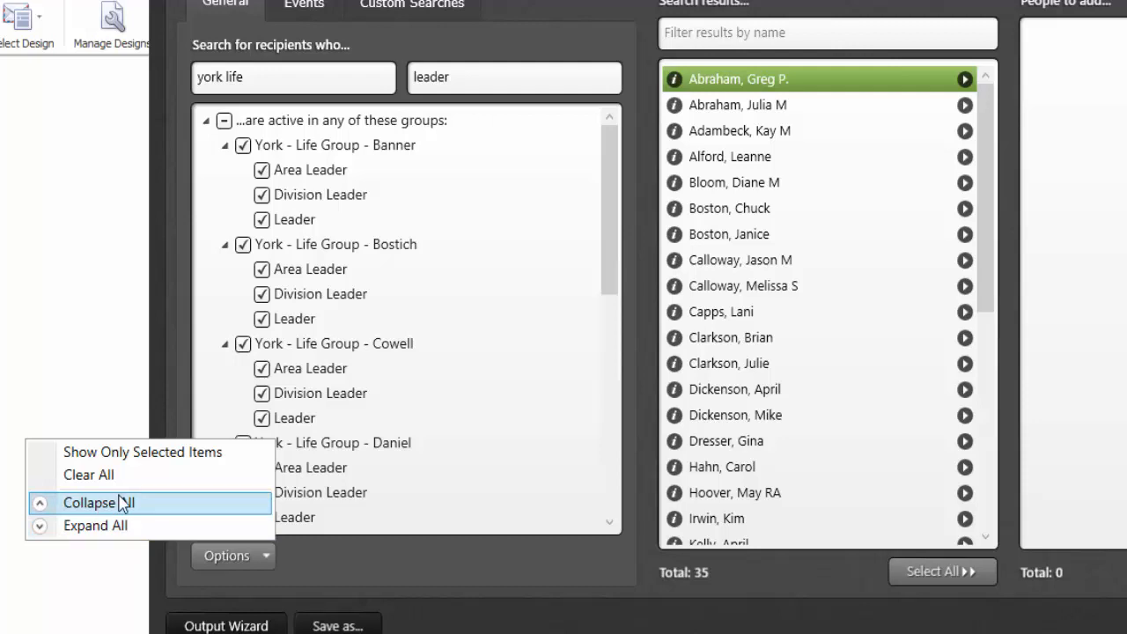
{"action": "mouse_move", "coordinate": [122, 509]}
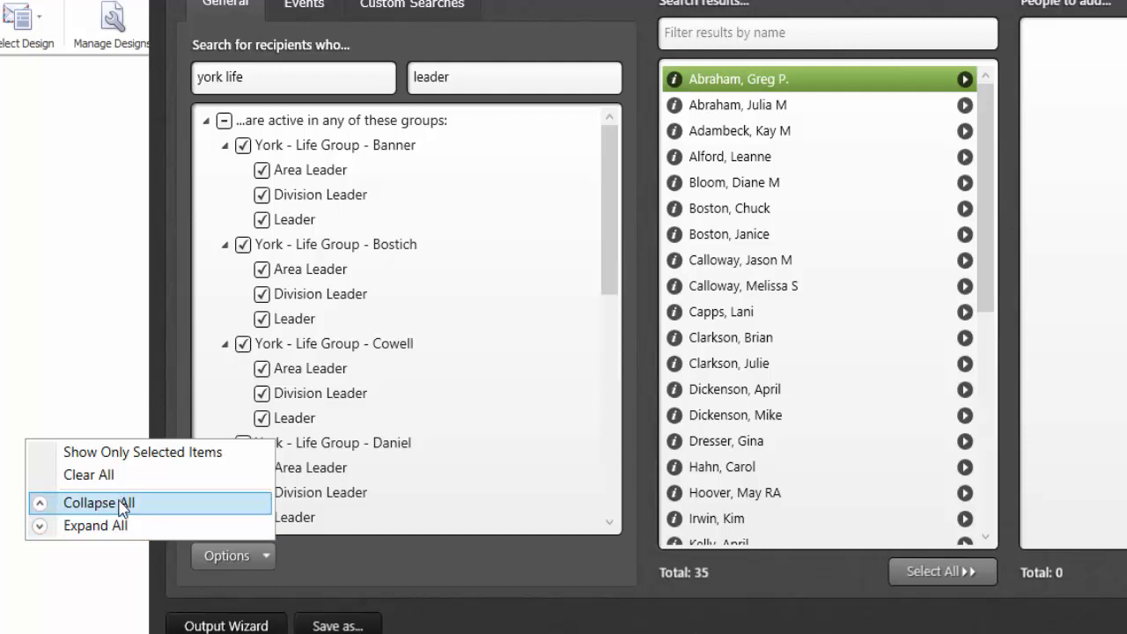